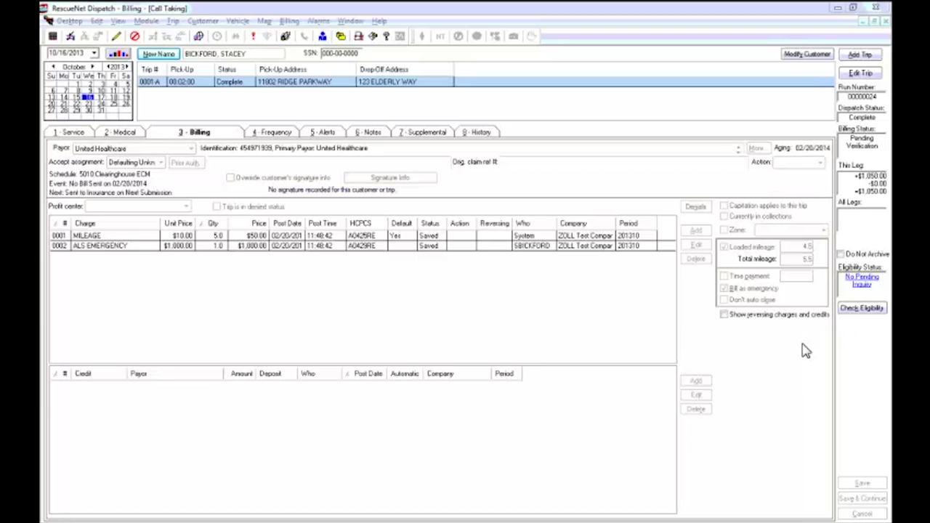
{"action": "mouse_move", "coordinate": [861, 280]}
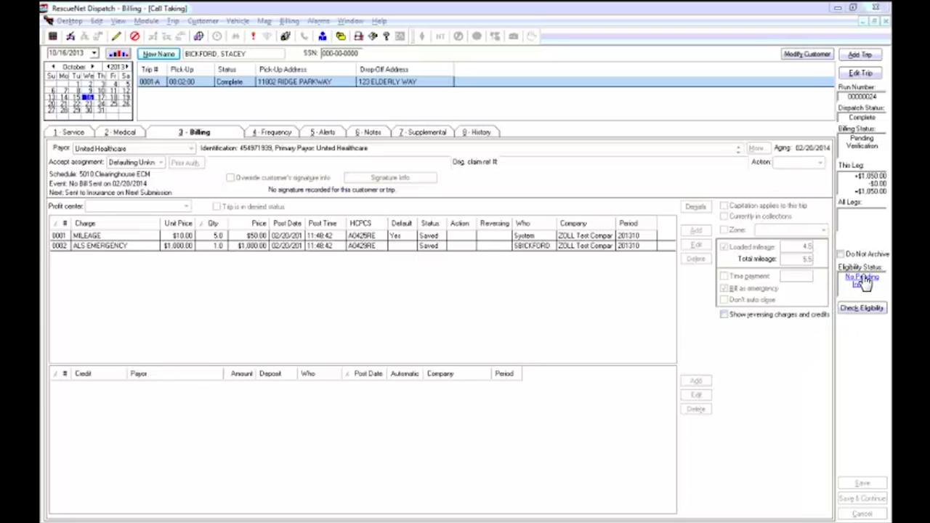
Open the trip's United Healthcare eligibility information from the 'No Pending Inquiry' link
{"action": "left_click", "coordinate": [862, 307]}
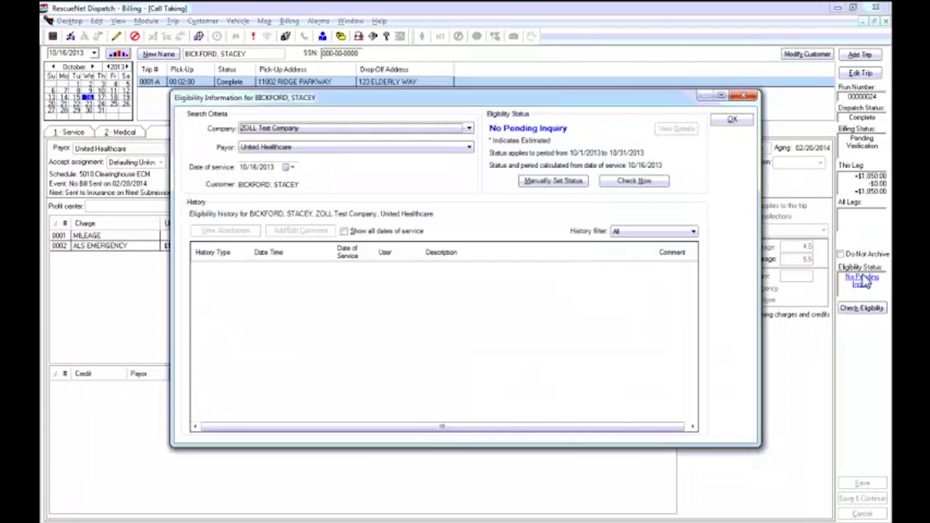
{"action": "mouse_move", "coordinate": [729, 256]}
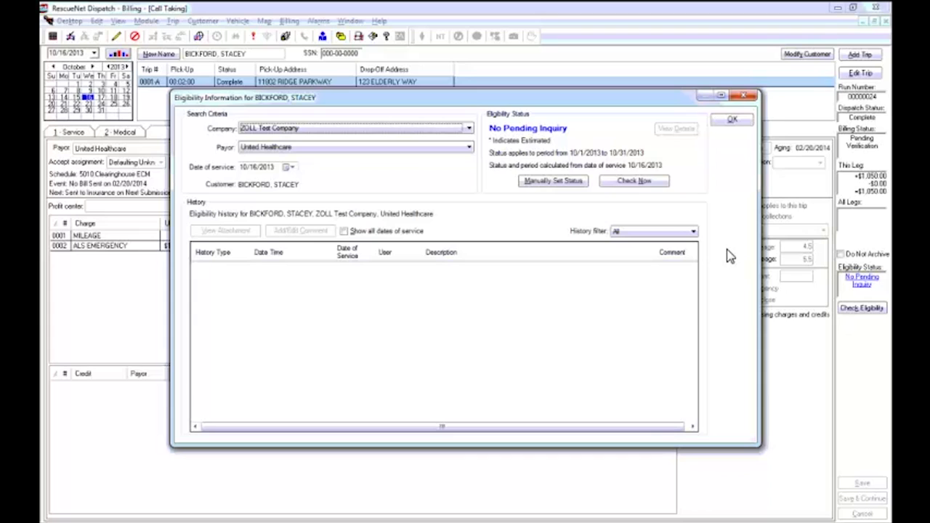
{"action": "mouse_move", "coordinate": [708, 250]}
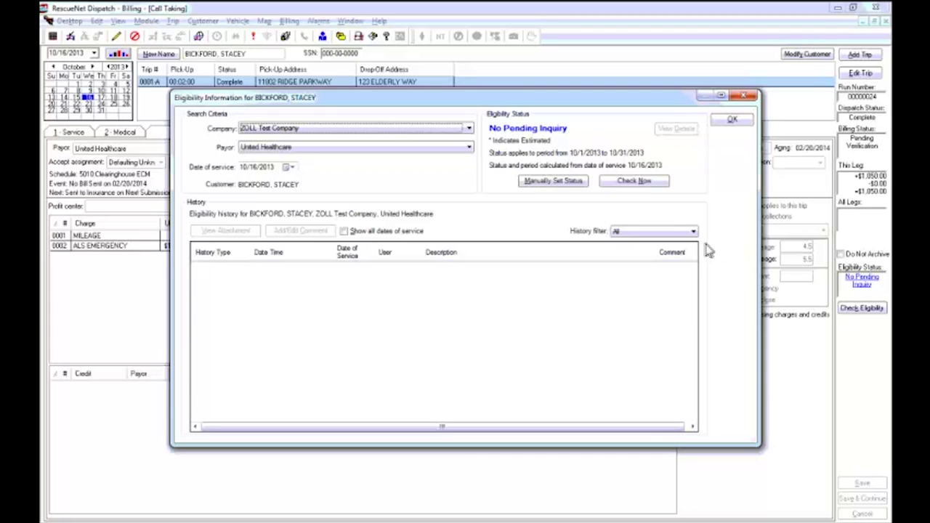
{"action": "mouse_move", "coordinate": [703, 247]}
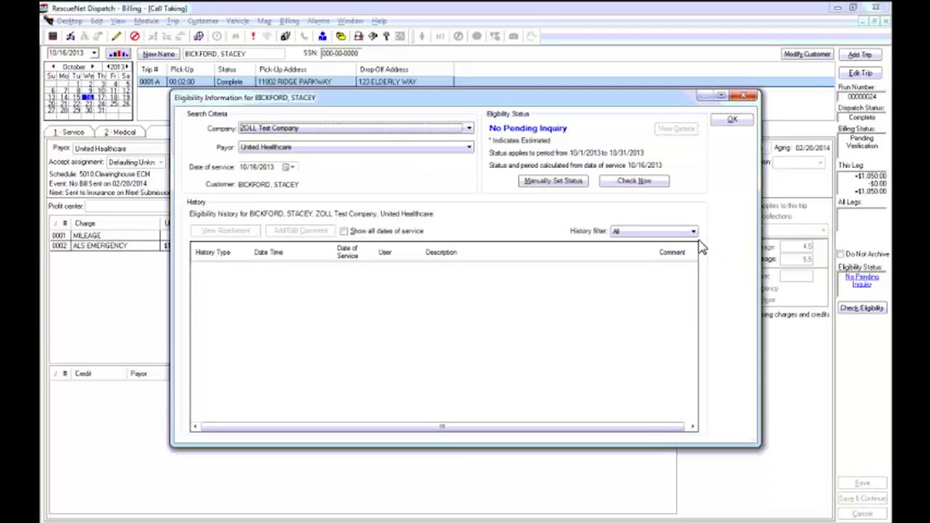
{"action": "mouse_move", "coordinate": [692, 217]}
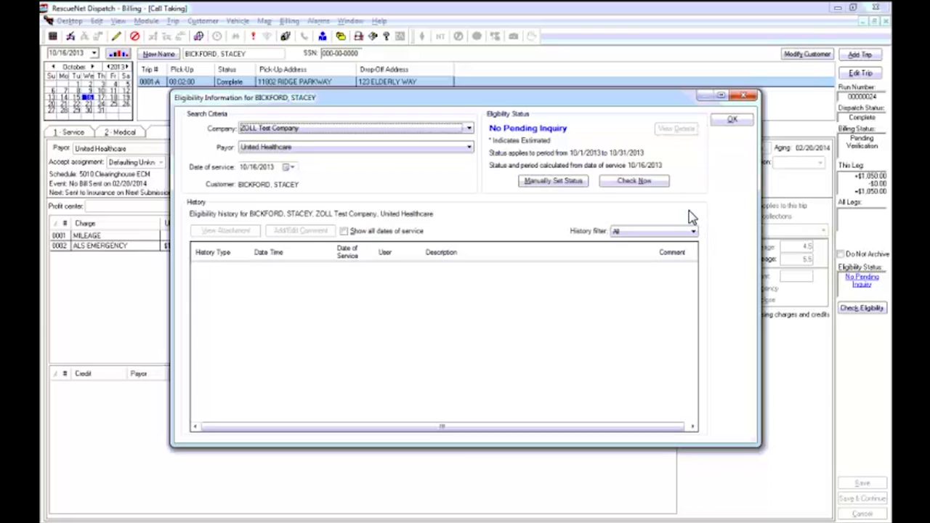
{"action": "mouse_move", "coordinate": [614, 211]}
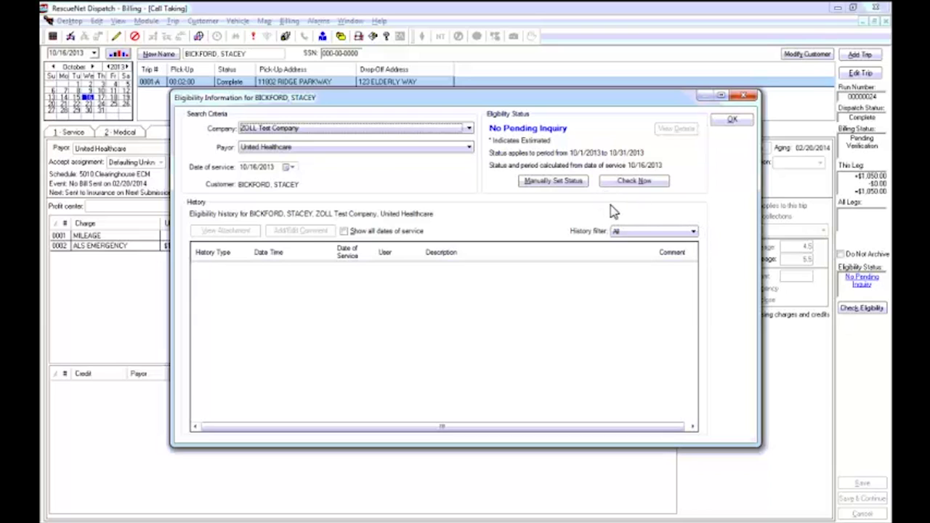
Run Check Now and confirm Yes, until eligibility turns Active with response history rows
{"action": "left_click", "coordinate": [633, 181]}
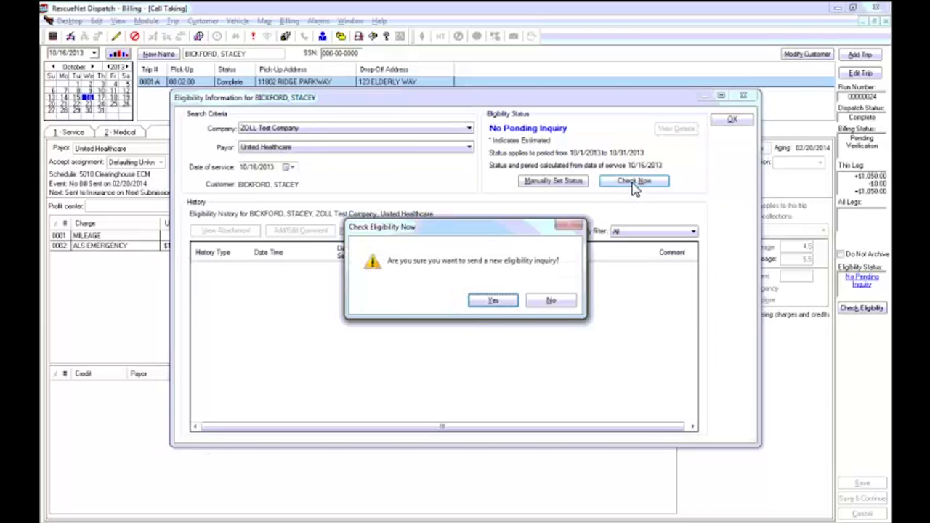
{"action": "left_click", "coordinate": [492, 300]}
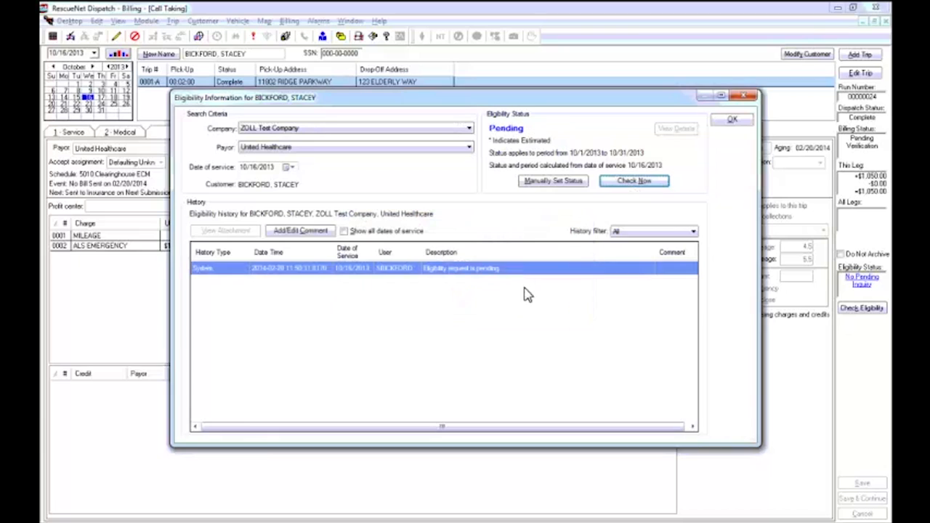
{"action": "mouse_move", "coordinate": [540, 297]}
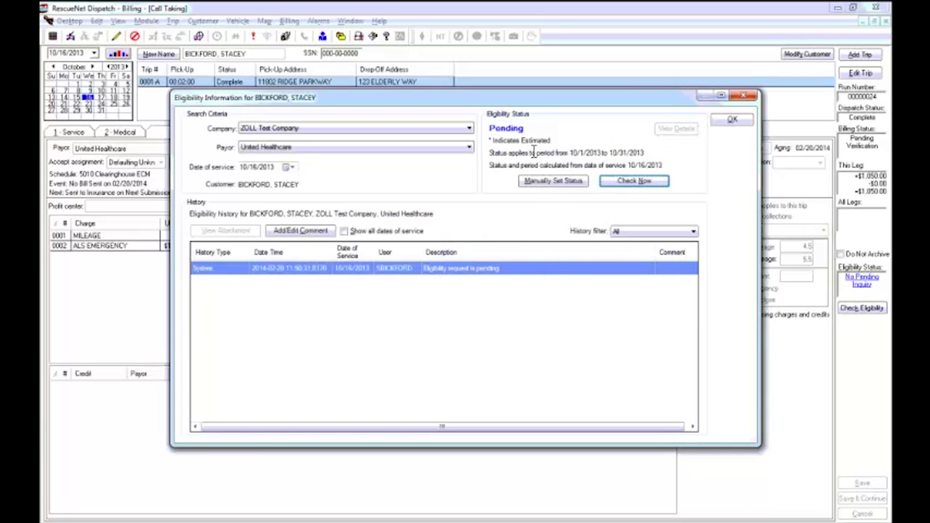
{"action": "mouse_move", "coordinate": [534, 143]}
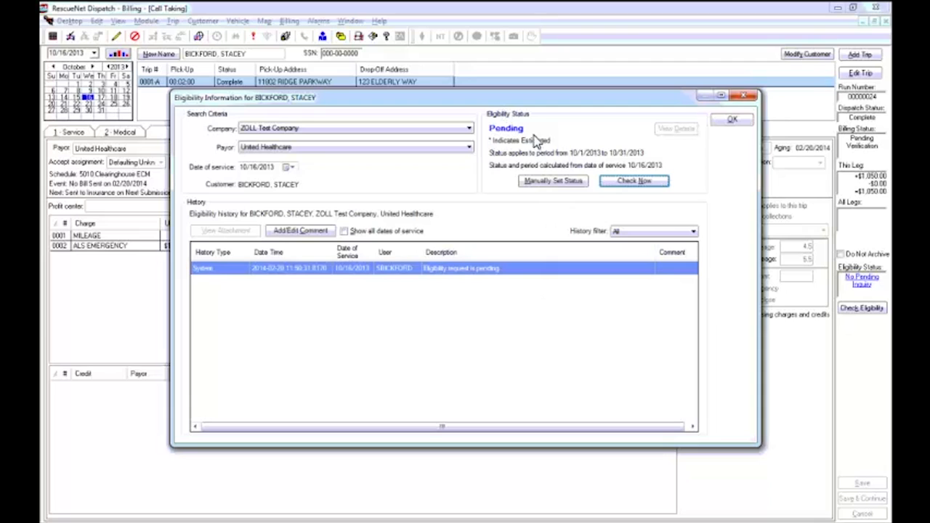
{"action": "mouse_move", "coordinate": [535, 133]}
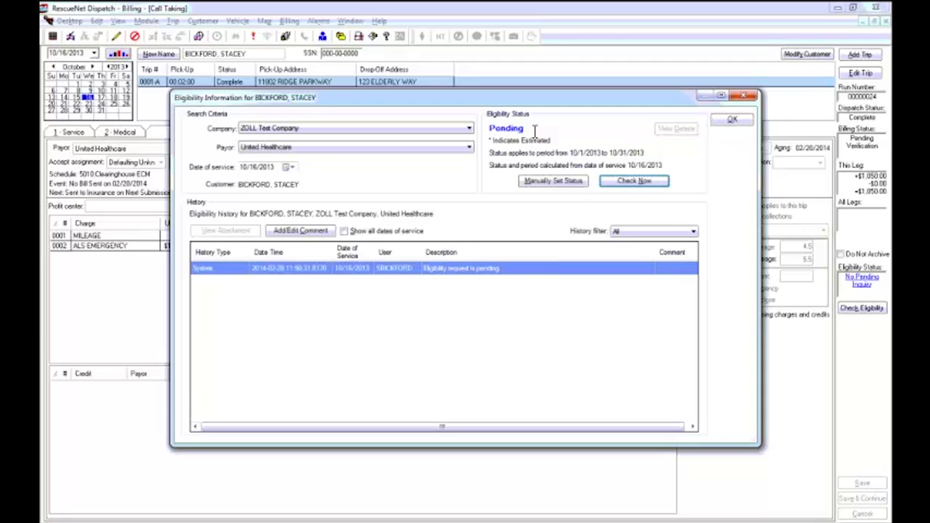
{"action": "left_click", "coordinate": [633, 181]}
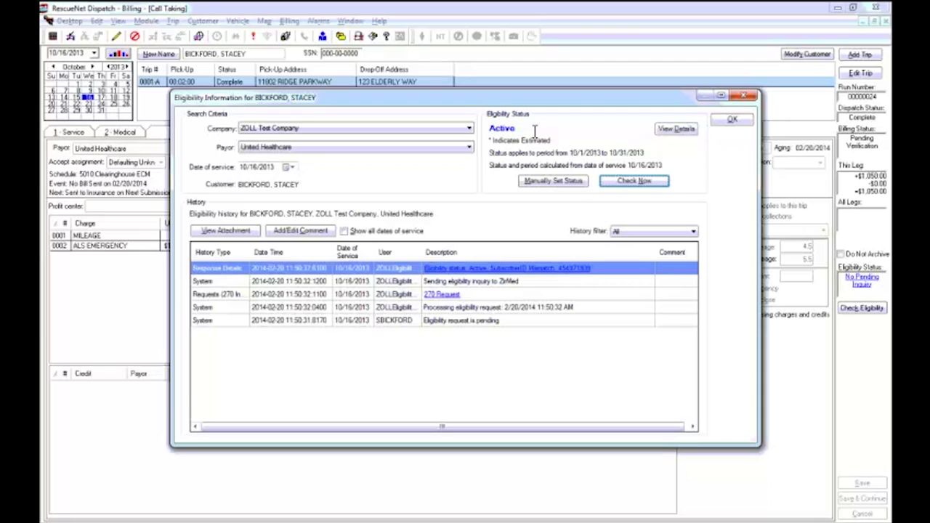
{"action": "mouse_move", "coordinate": [571, 152]}
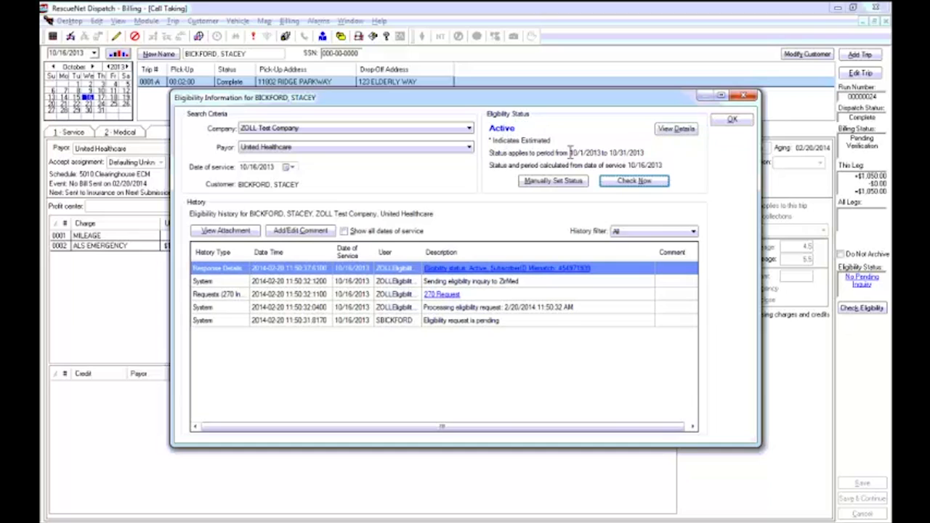